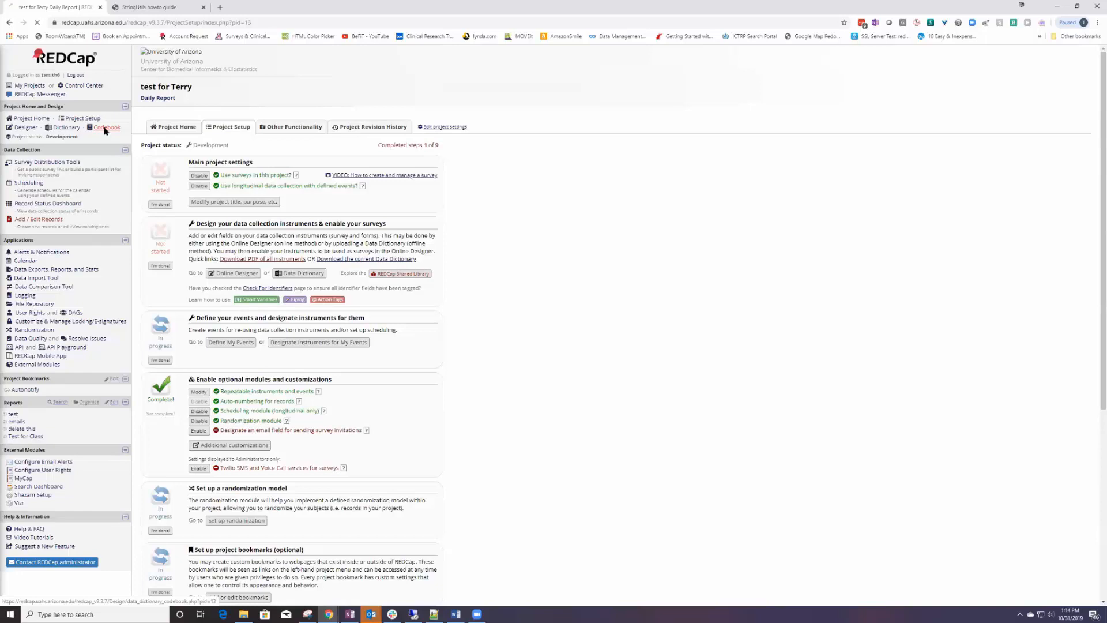
- Show the Data Dictionary Codebook listing the Screening Form instrument's fields
click(106, 127)
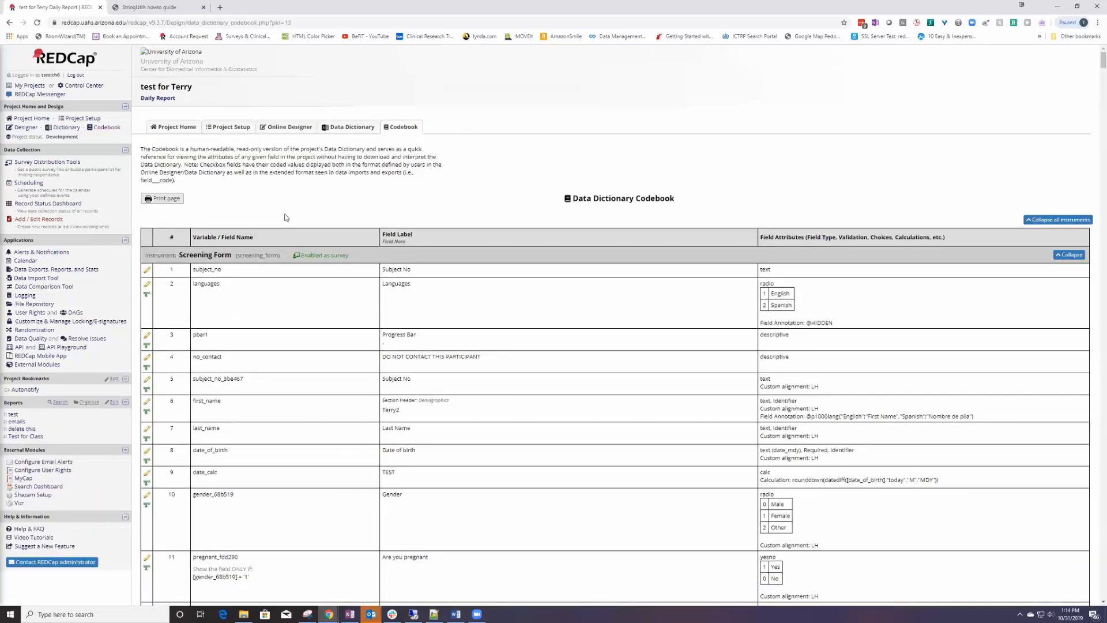
mouse_move(533, 423)
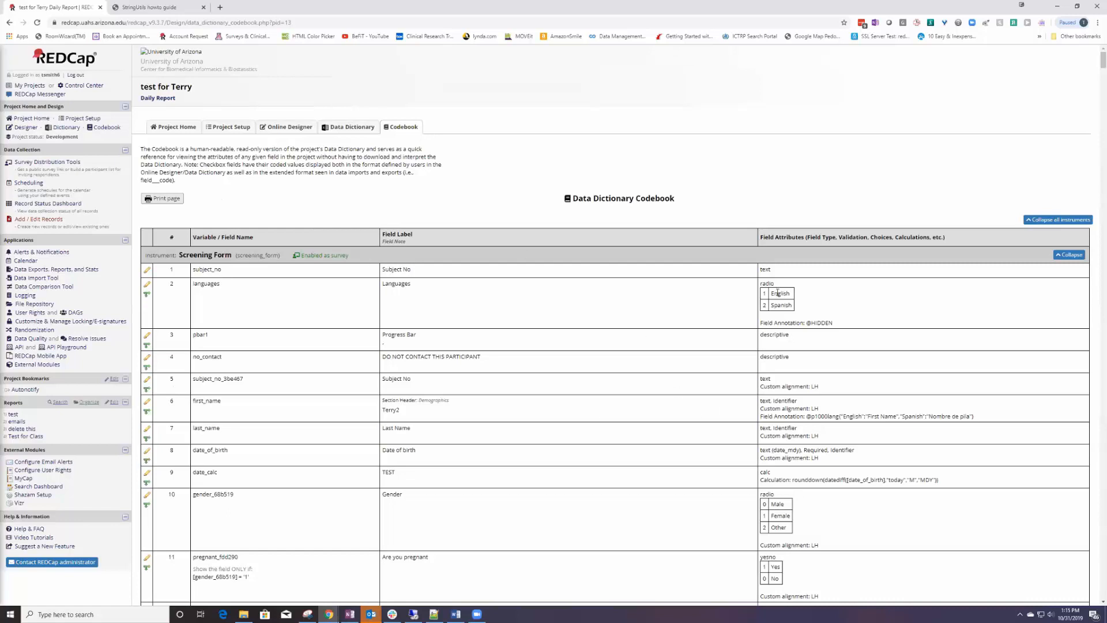
mouse_move(420, 345)
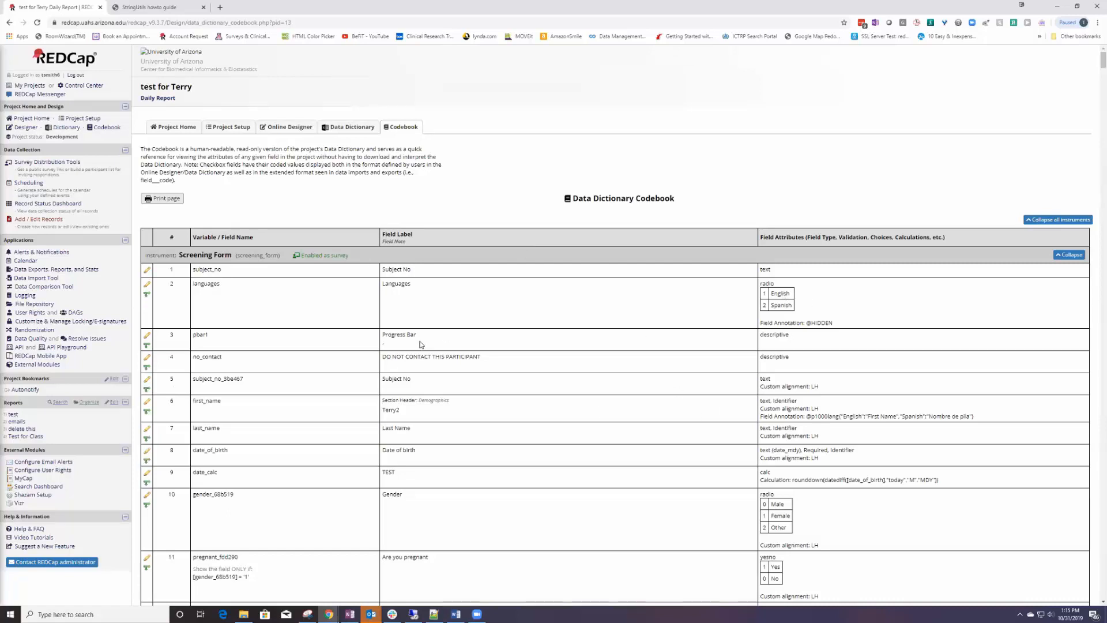
mouse_move(476, 247)
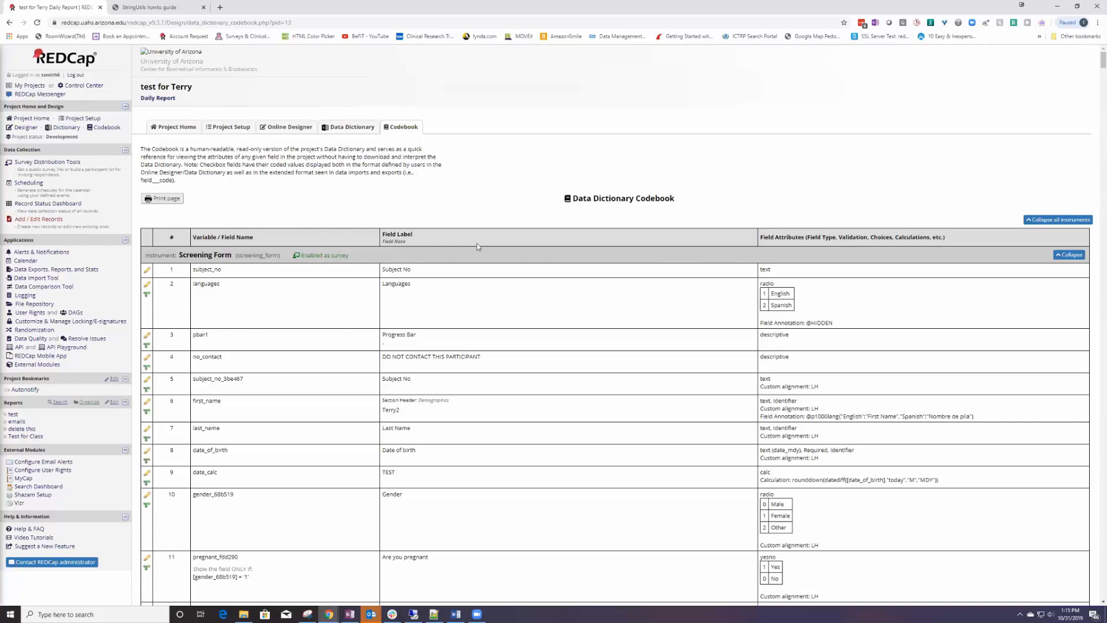
mouse_move(885, 282)
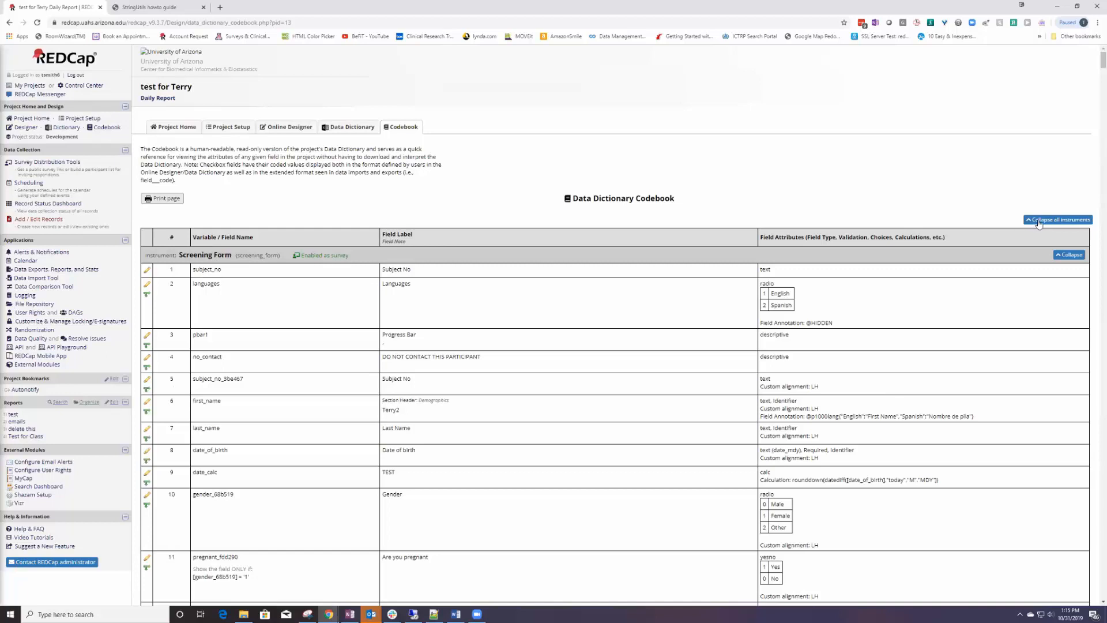
mouse_move(159, 193)
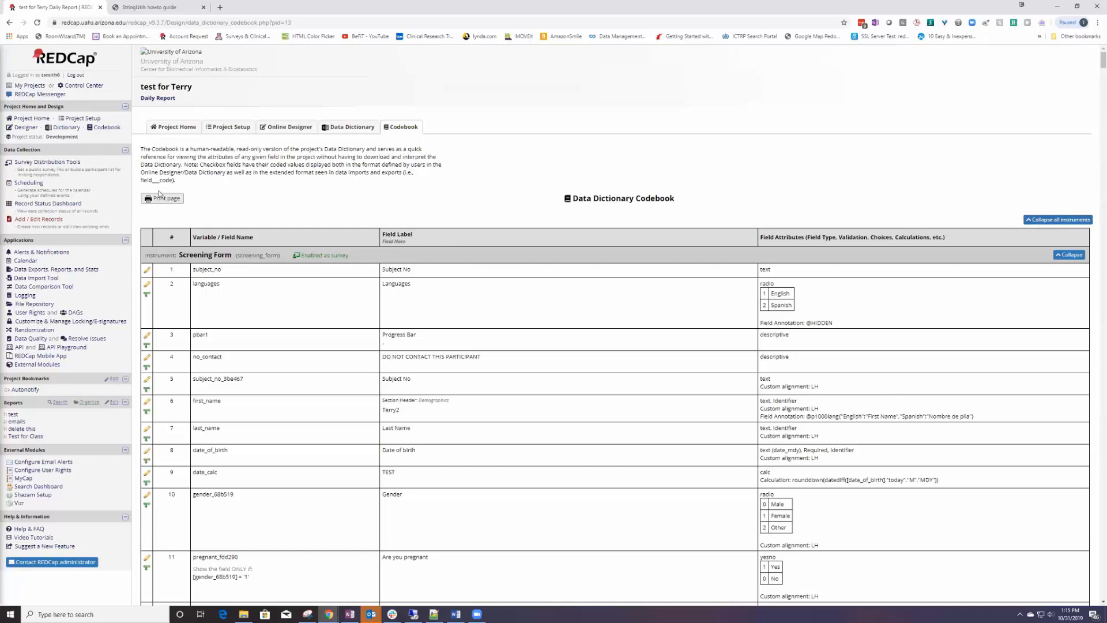
mouse_move(781, 327)
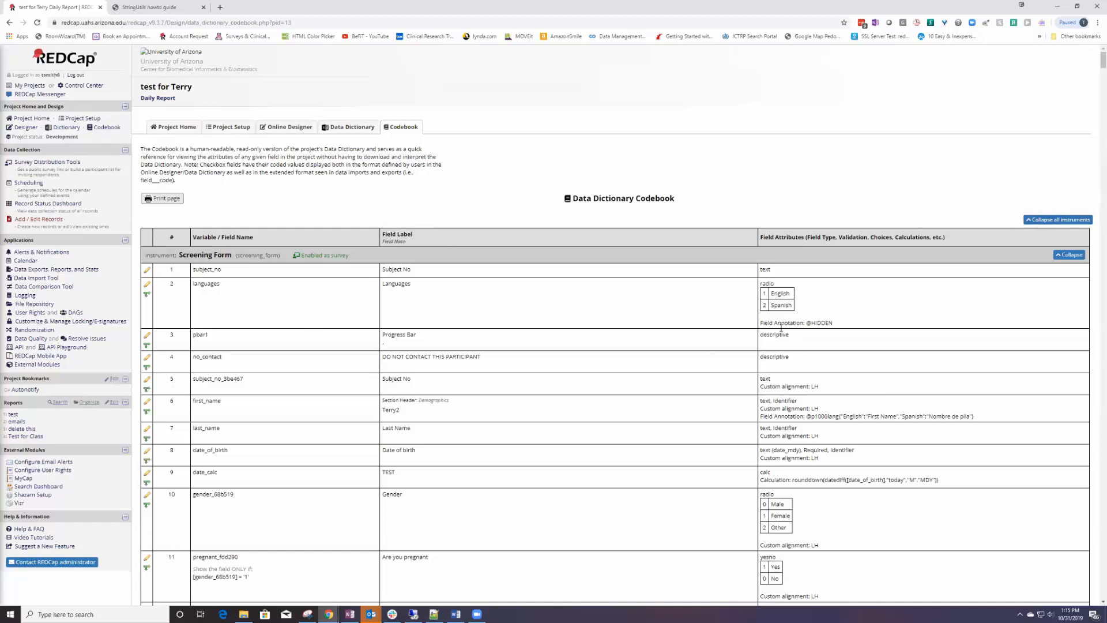
scroll(down, 3)
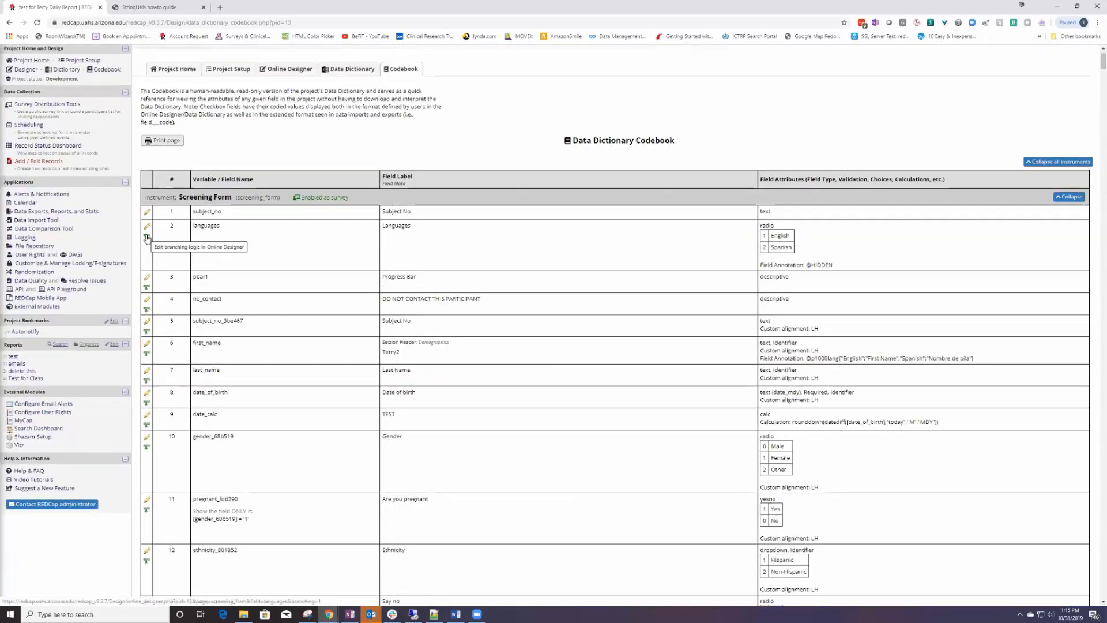
mouse_move(713, 287)
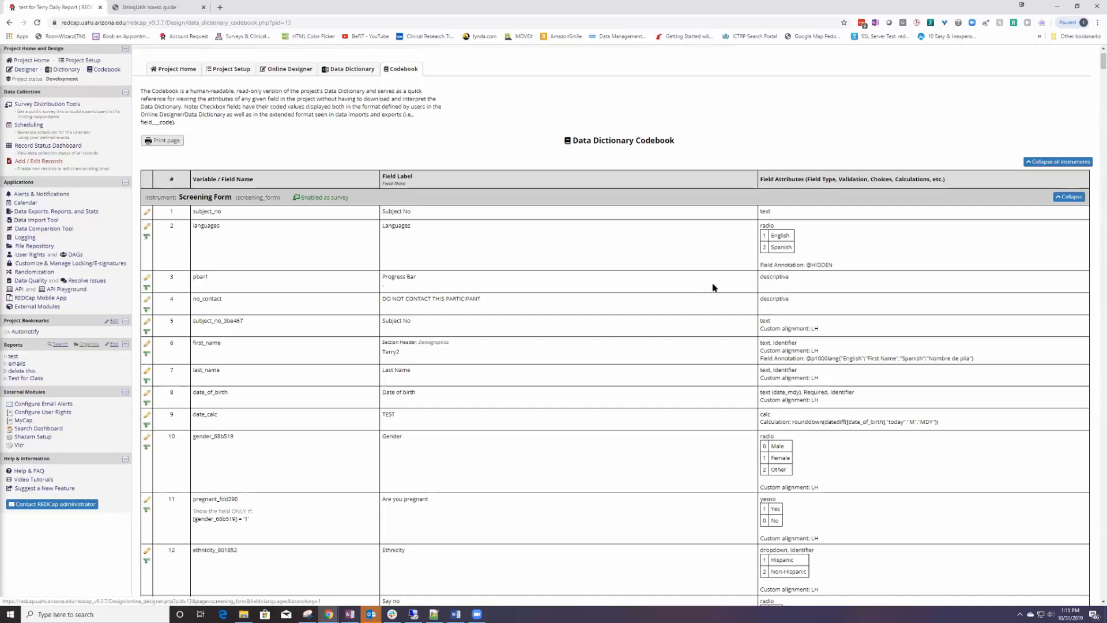
double_click(808, 264)
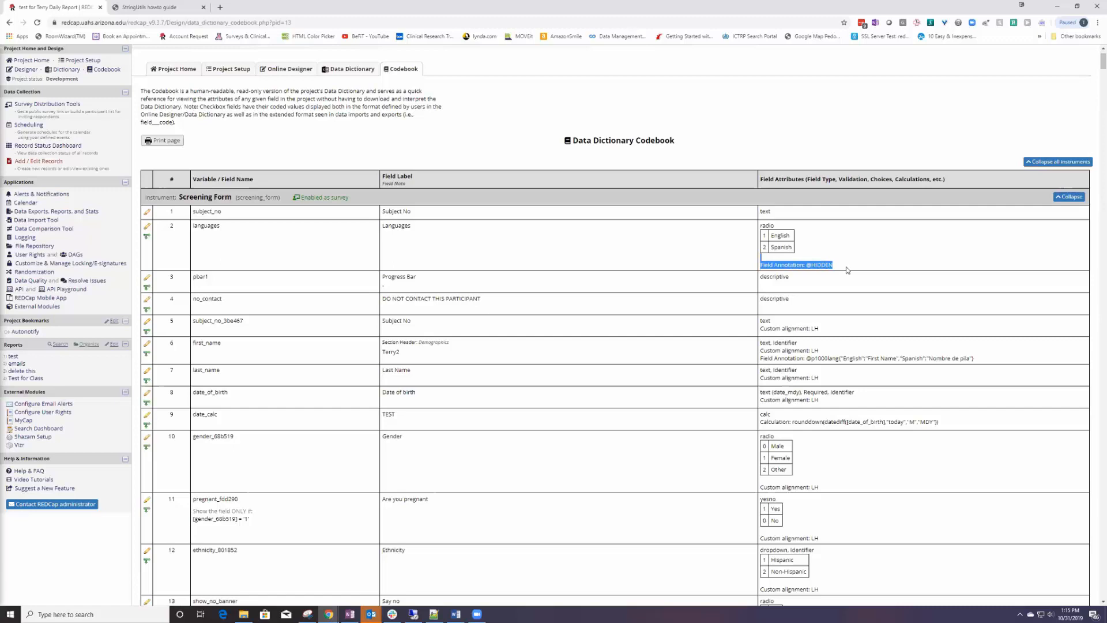
mouse_move(301, 194)
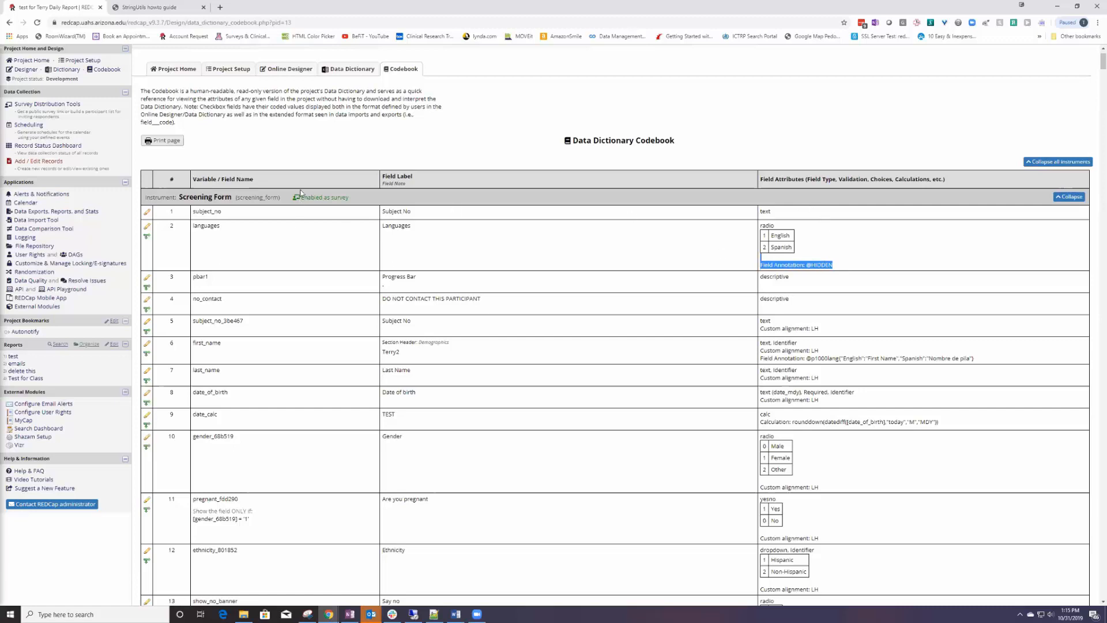
mouse_move(360, 202)
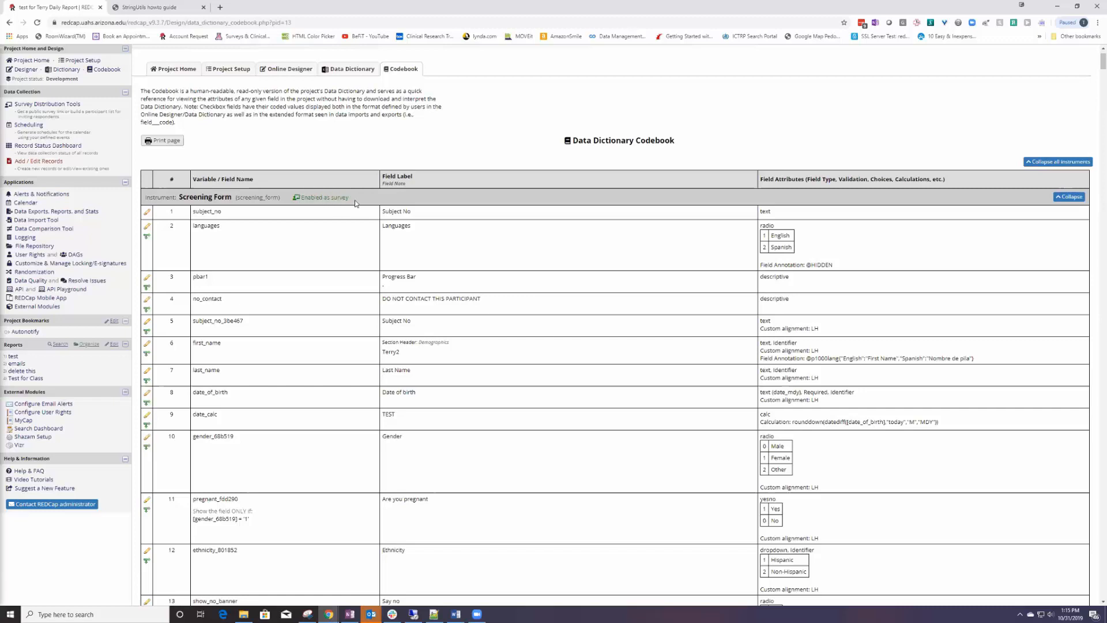
mouse_move(541, 176)
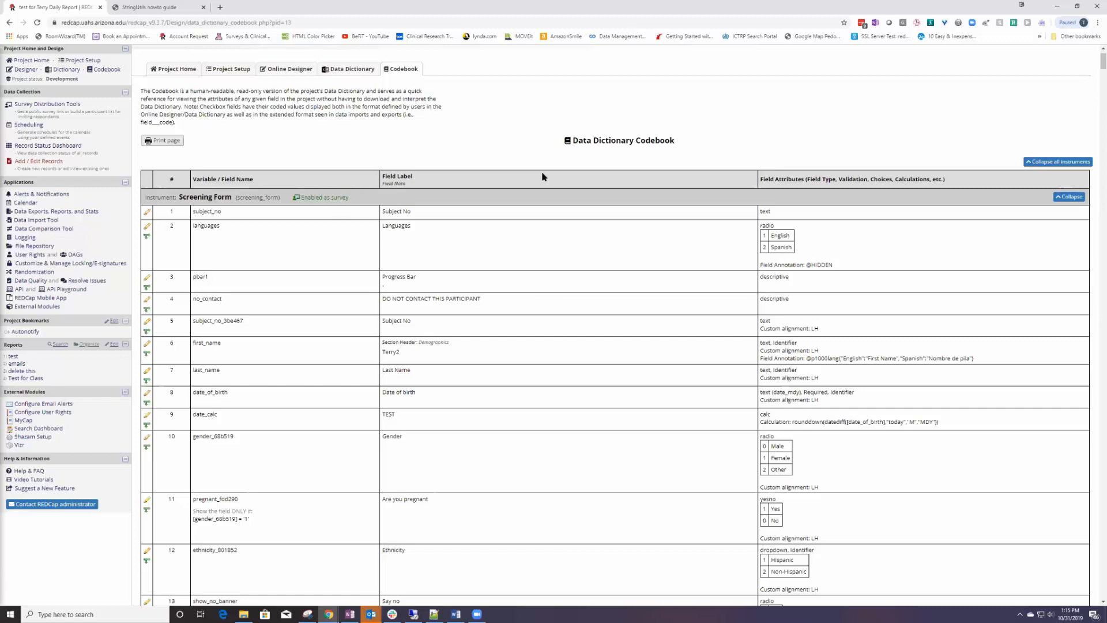
mouse_move(360, 221)
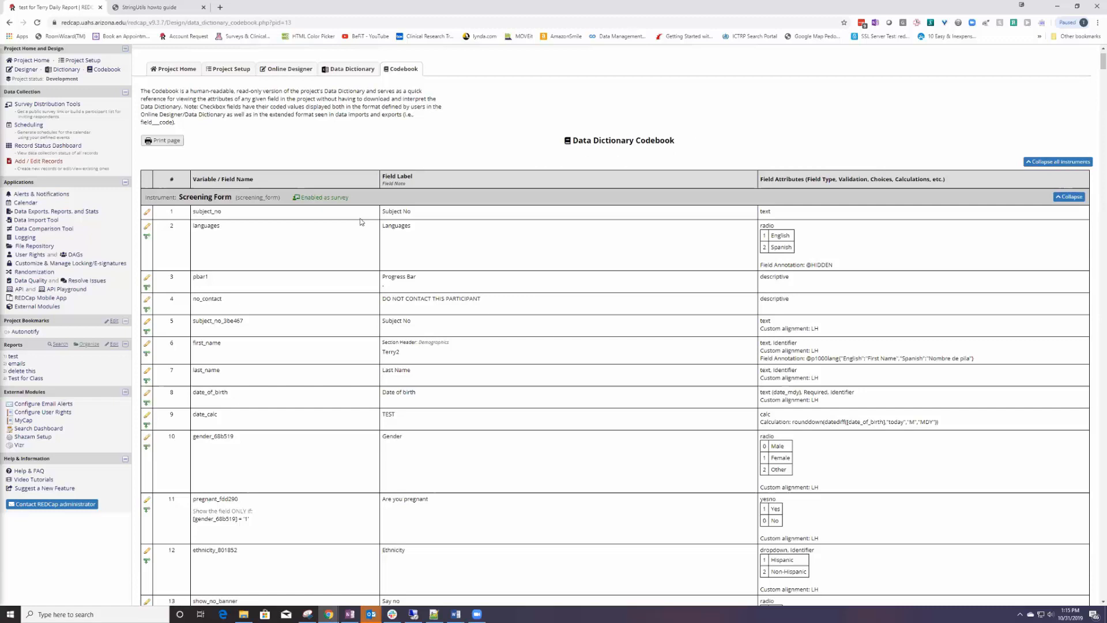
mouse_move(416, 188)
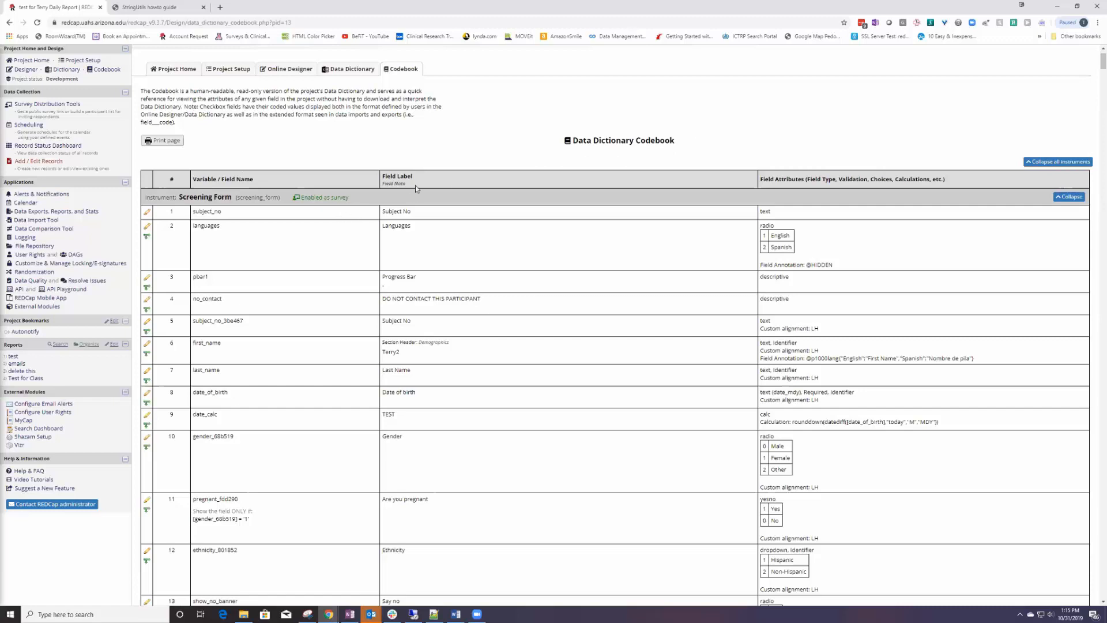